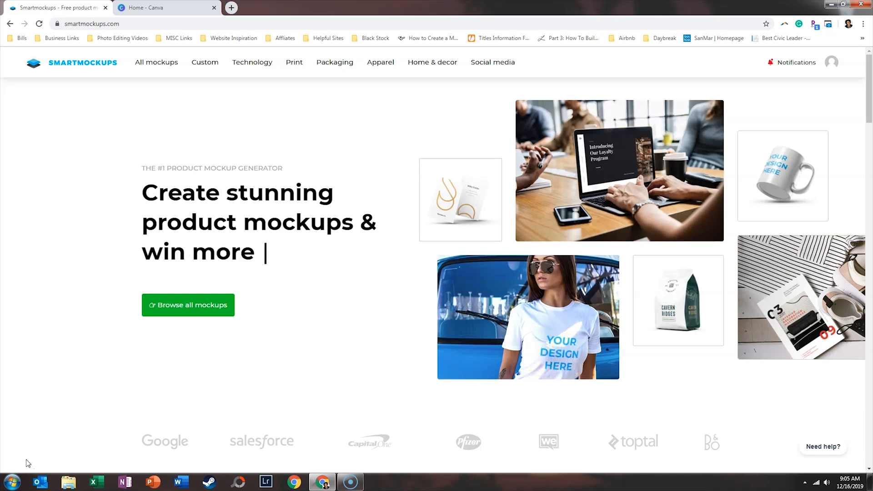
# - Browse to Smartmockups' Print > Magazines & books mockup gallery
pyautogui.write('project')
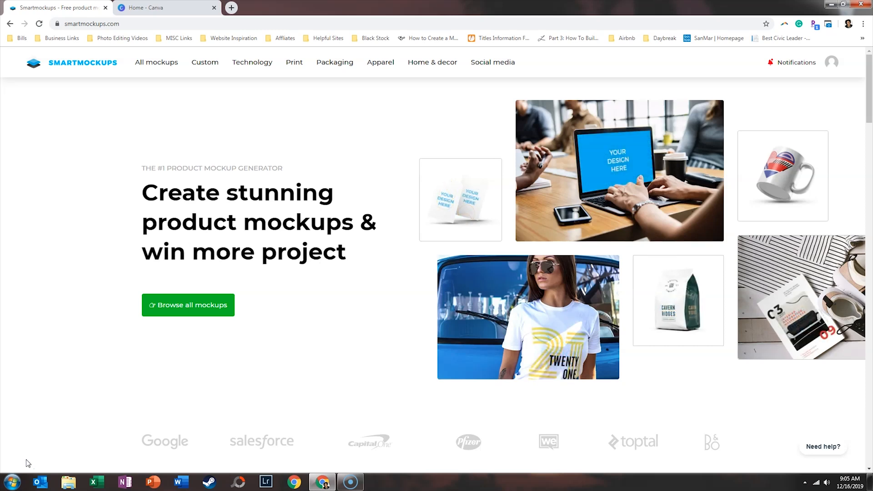
pyautogui.click(154, 8)
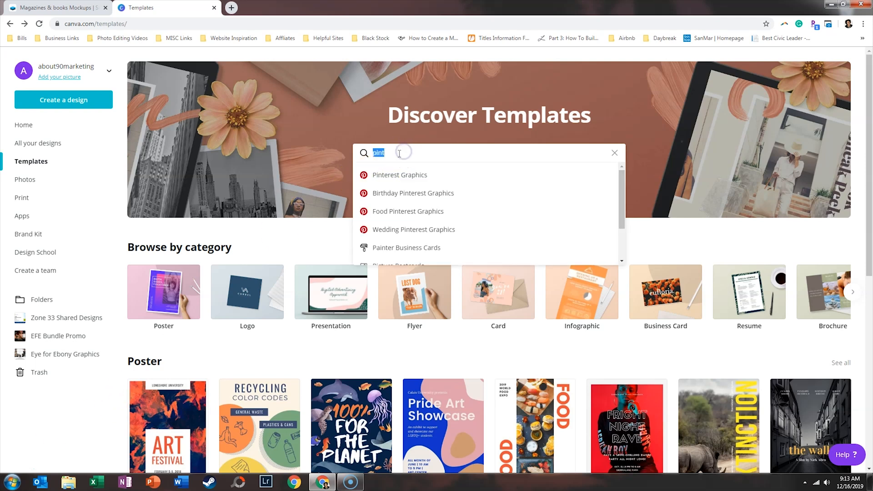
# - Search 'pint', pick Pinterest Graphics and start a design from the beach trip DIYs template
pyautogui.click(400, 176)
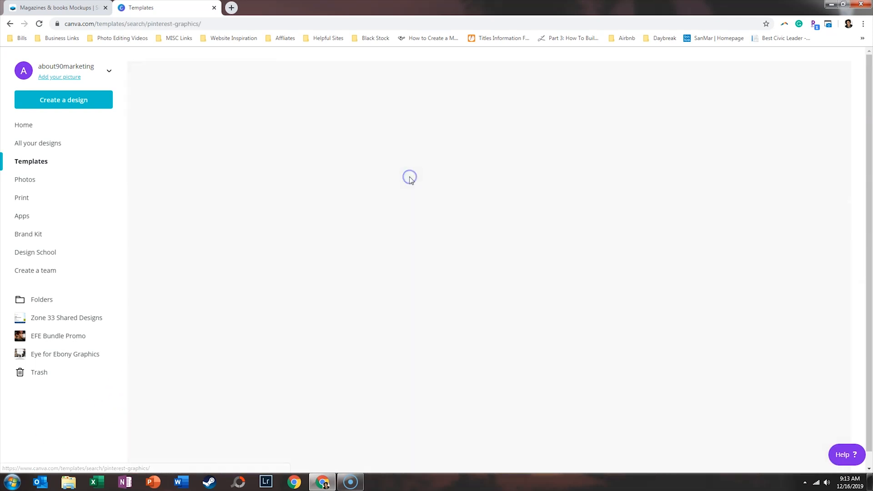
pyautogui.write('pint')
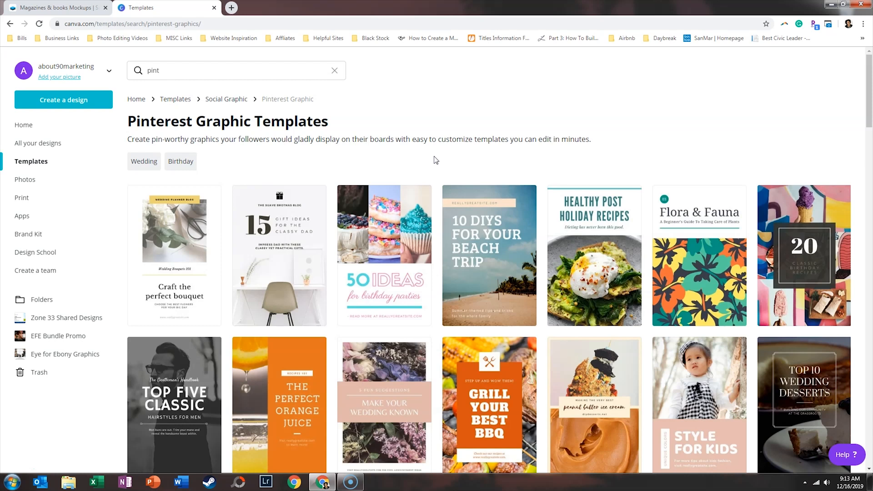
pyautogui.click(489, 255)
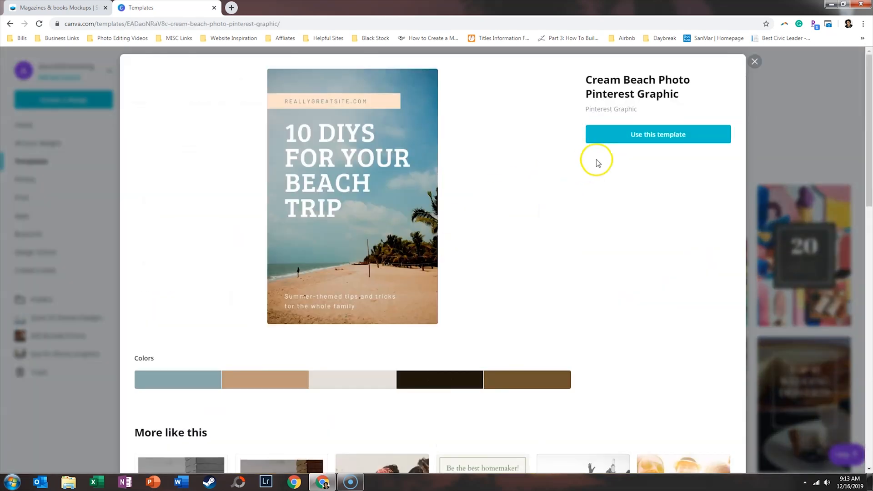
pyautogui.click(658, 135)
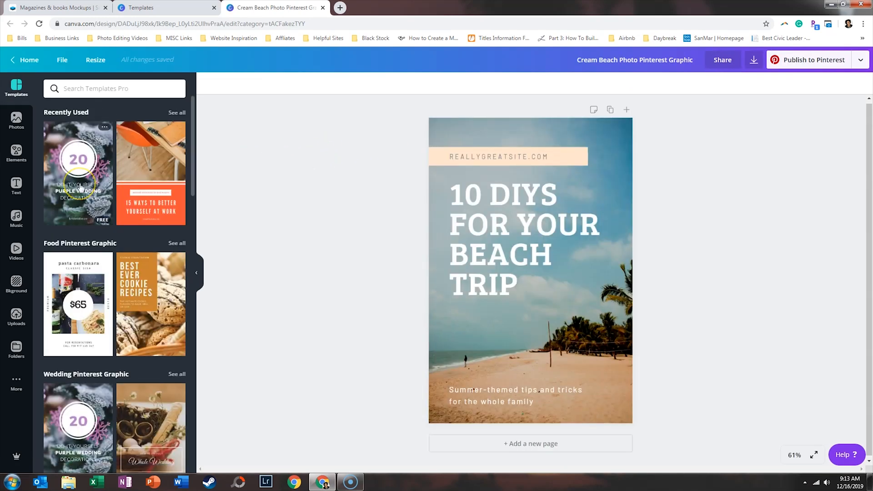
# - Apply the purple wedding decorations template from Recently Used in place of the beach layout
pyautogui.click(78, 173)
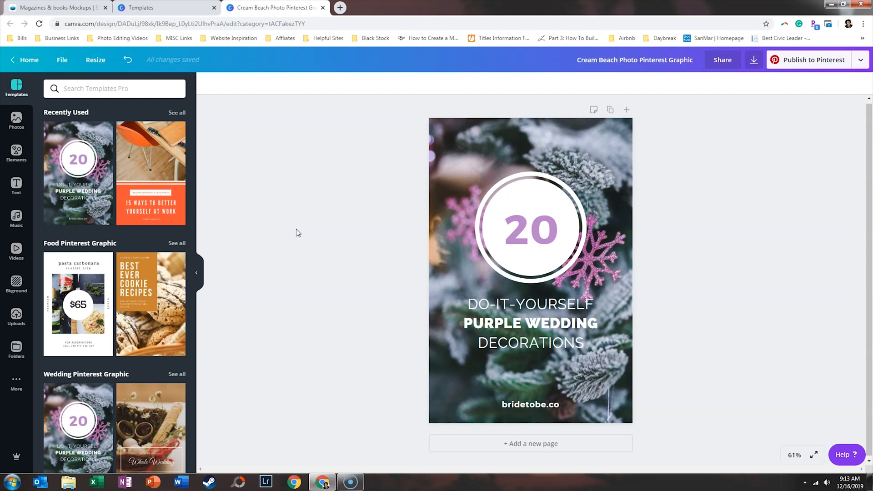
pyautogui.moveTo(297, 233)
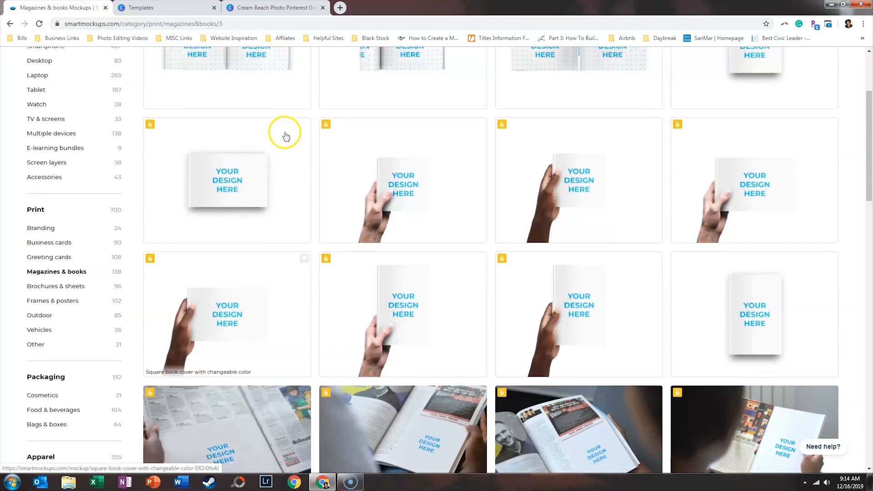
# - Scroll through the magazine and book mockup thumbnails on page 3
pyautogui.scroll(-3)
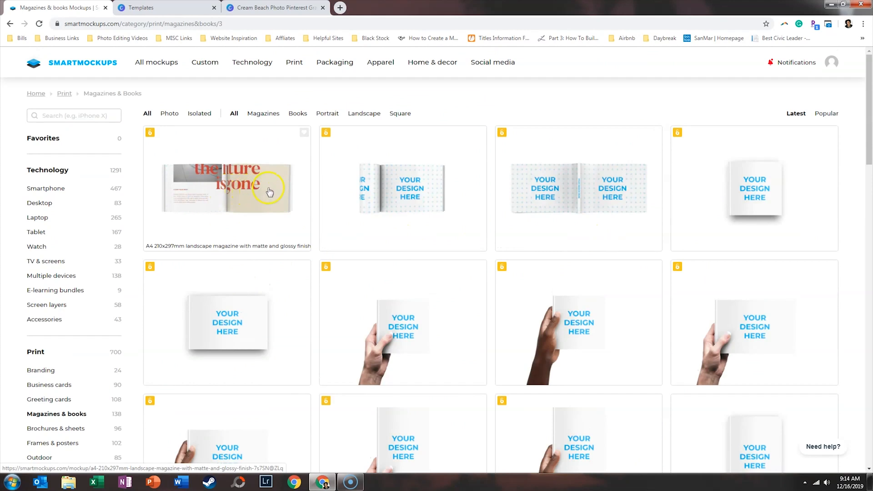
pyautogui.moveTo(411, 351)
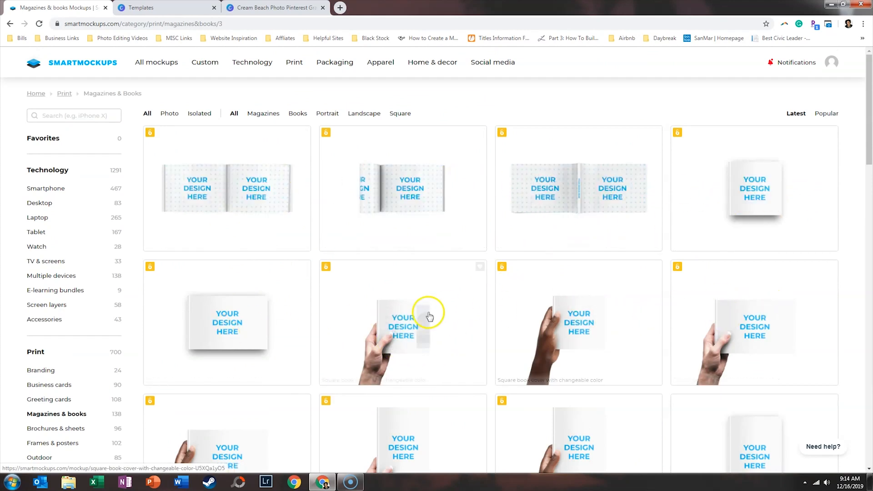
pyautogui.scroll(-3)
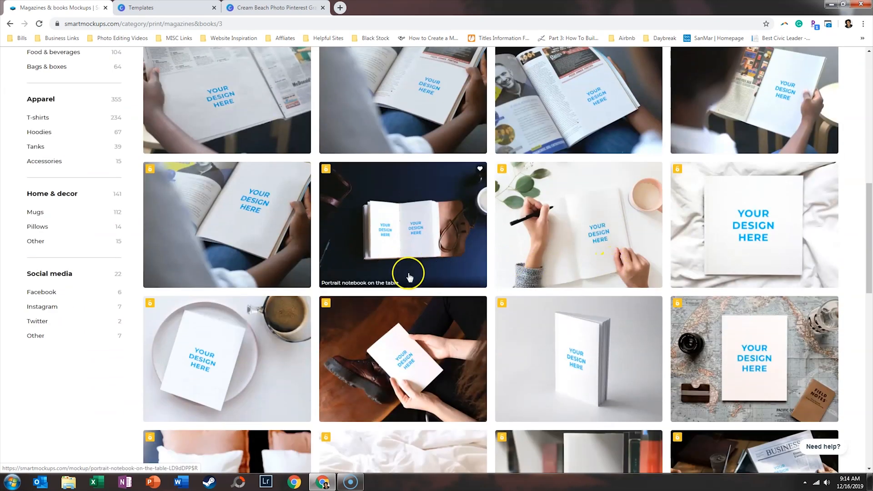
pyautogui.moveTo(351, 387)
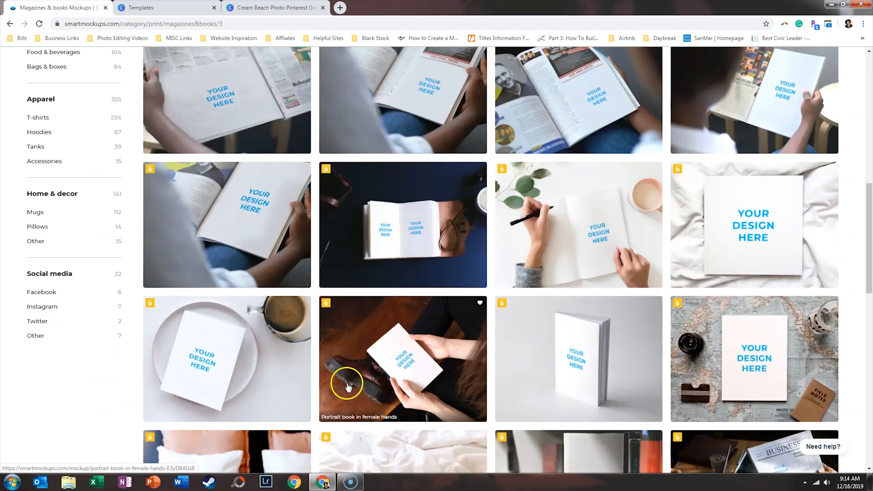
pyautogui.moveTo(378, 352)
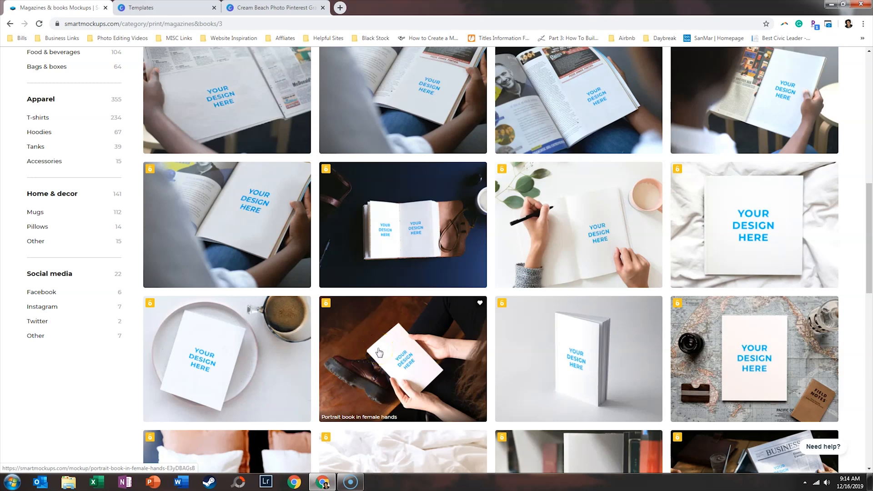
pyautogui.scroll(-3)
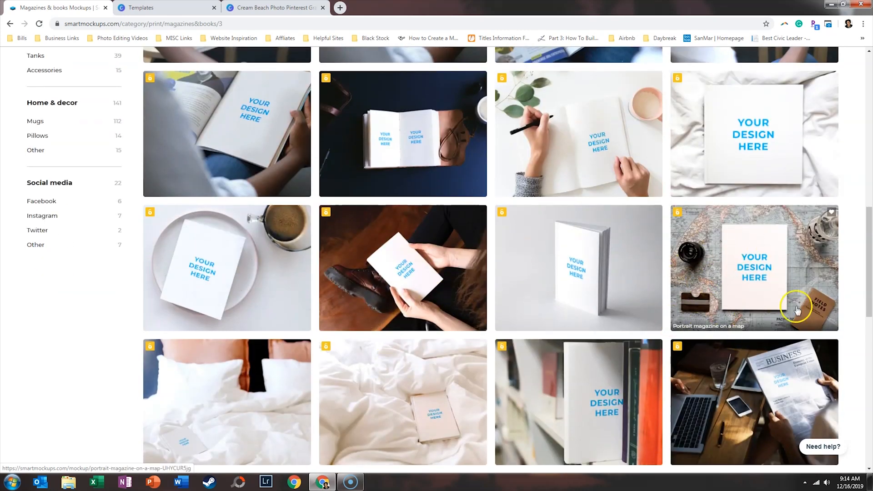
pyautogui.moveTo(585, 276)
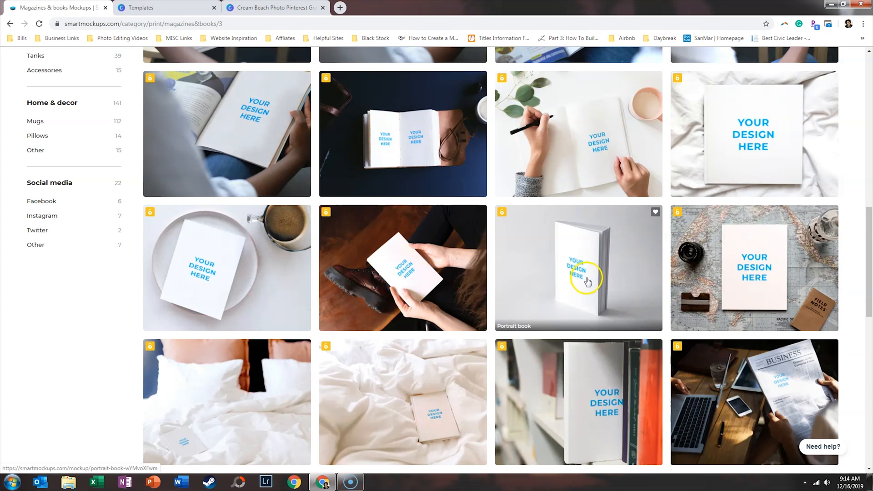
pyautogui.moveTo(575, 275)
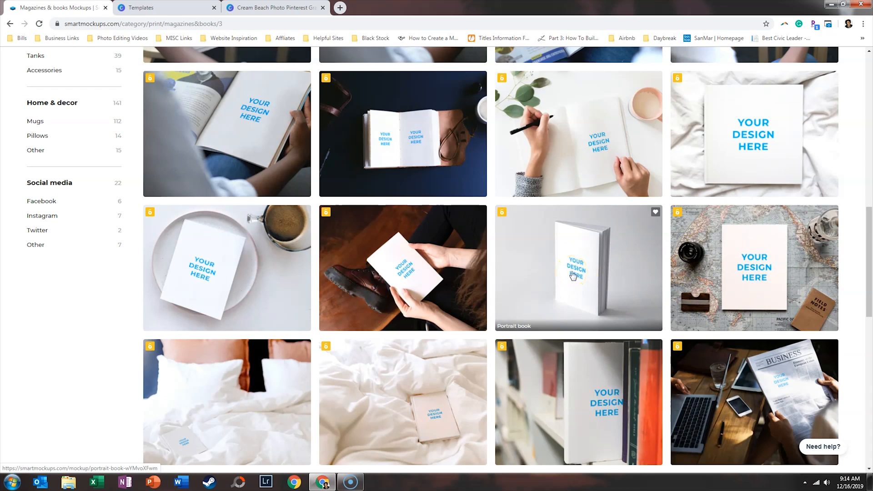
pyautogui.scroll(-3)
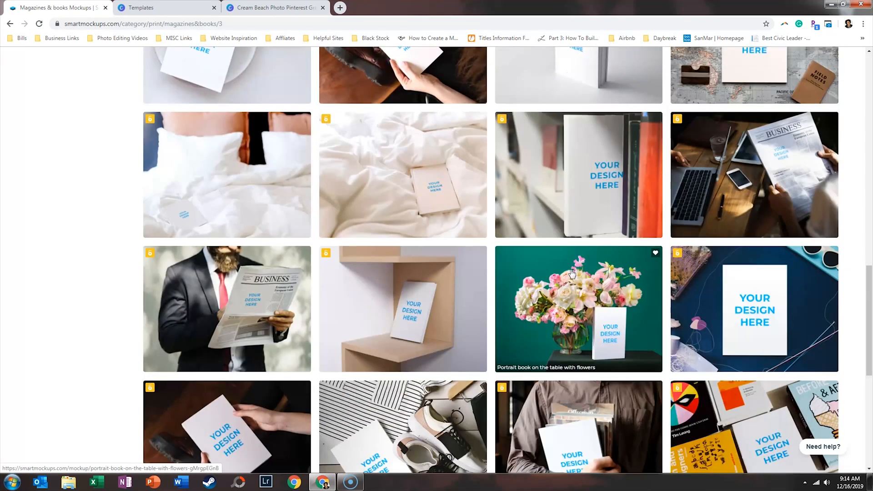
# - Glance at the Canva design, return to the mockup gallery and scroll to its end
pyautogui.click(274, 7)
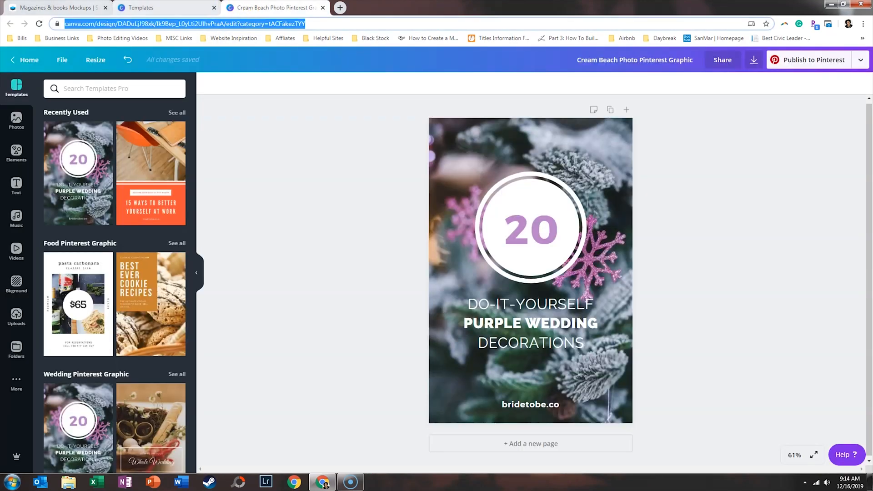
pyautogui.click(59, 7)
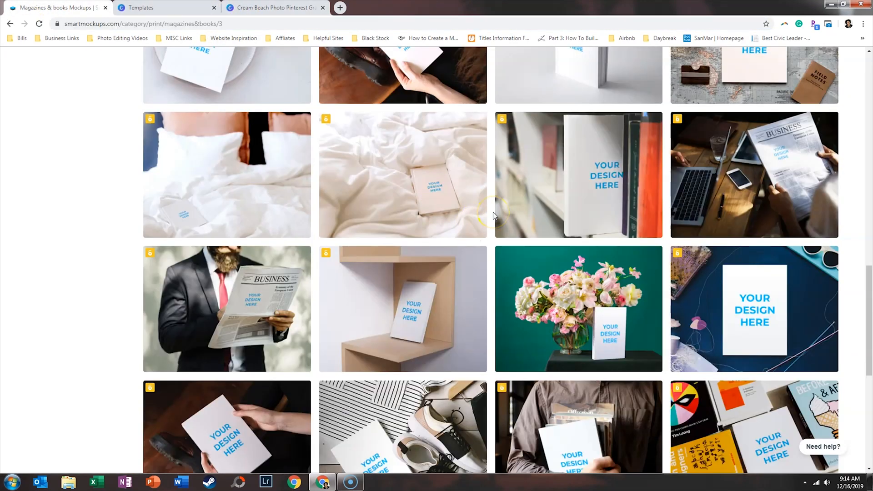
pyautogui.moveTo(476, 260)
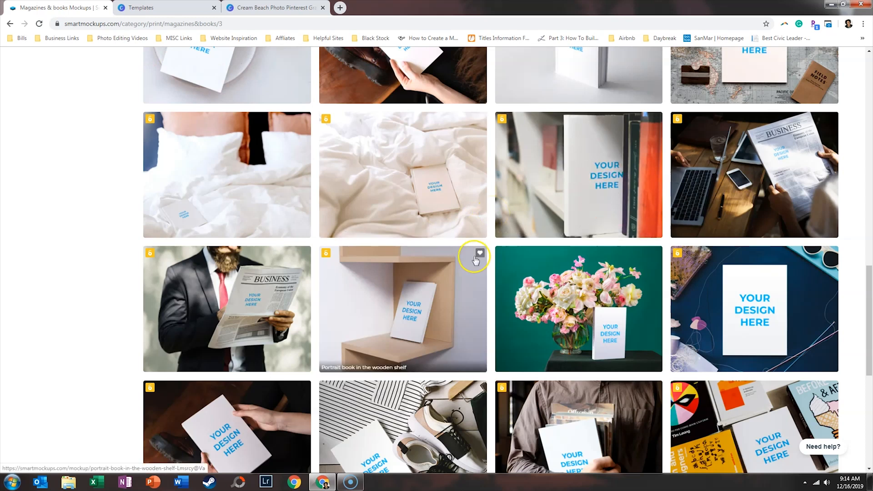
pyautogui.scroll(-3)
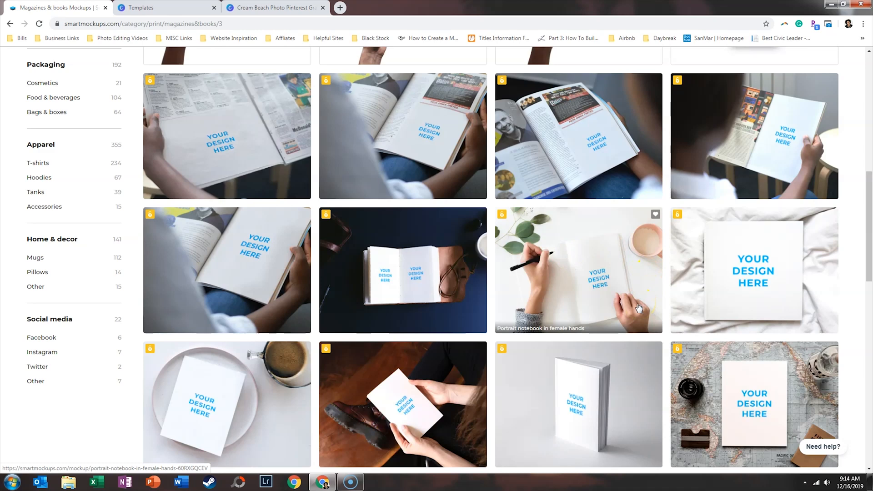
pyautogui.scroll(-3)
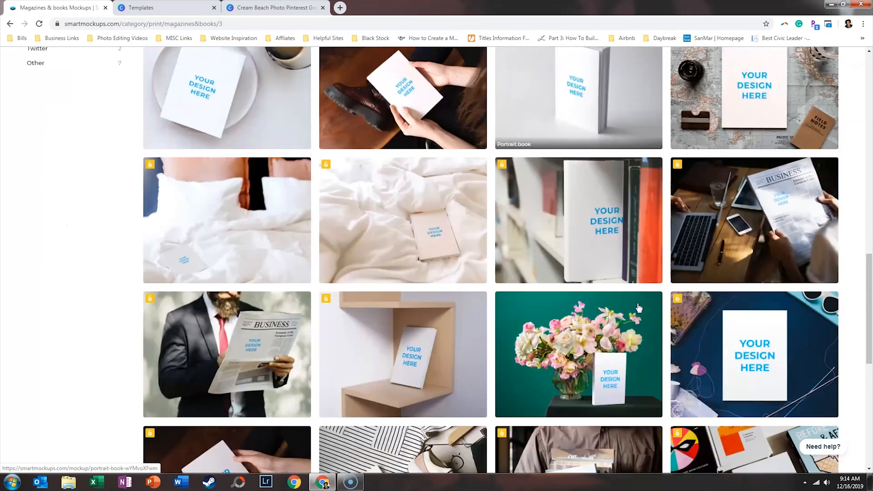
pyautogui.scroll(-3)
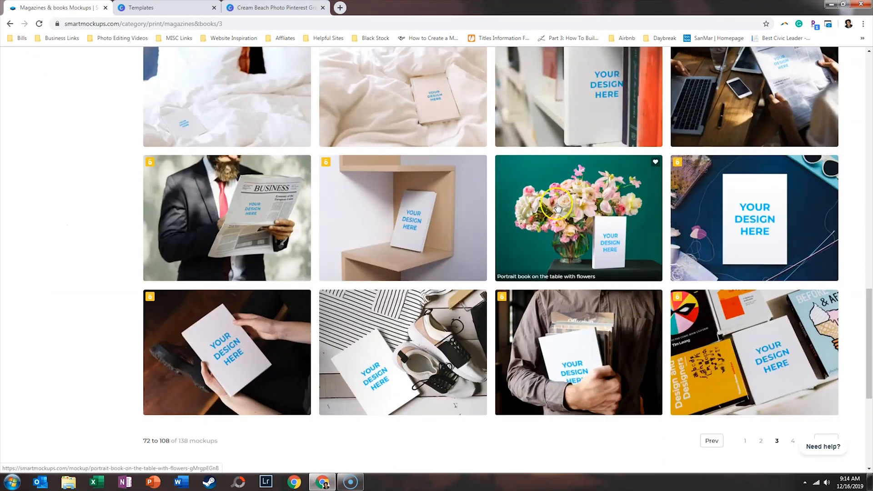
# - Show page 4 of the magazine mockups and scroll toward the portrait magazine with pink iPhone
pyautogui.click(793, 440)
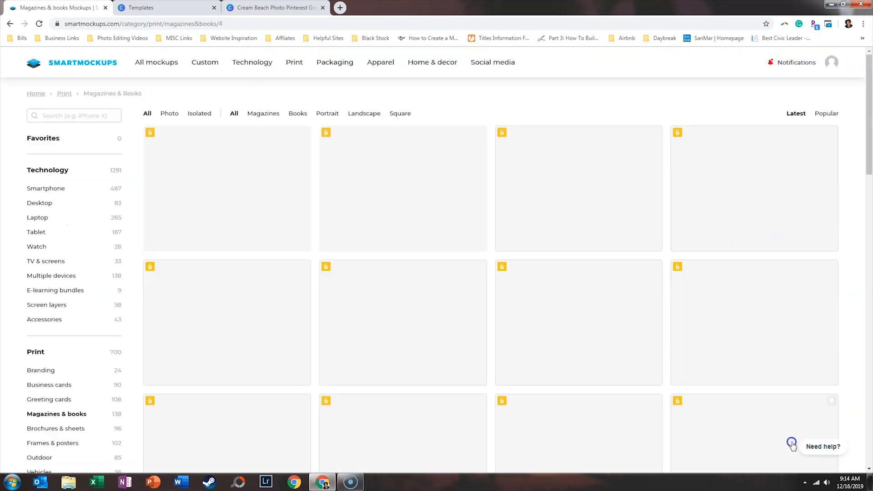
pyautogui.scroll(-3)
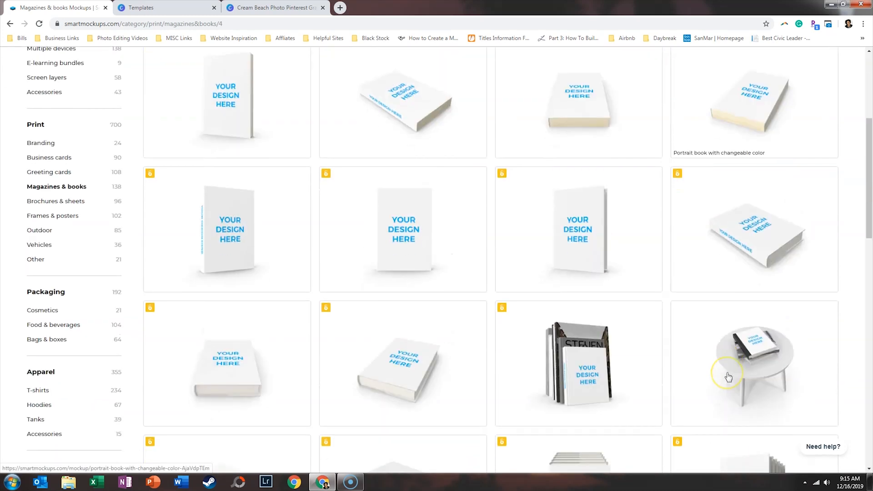
pyautogui.scroll(-3)
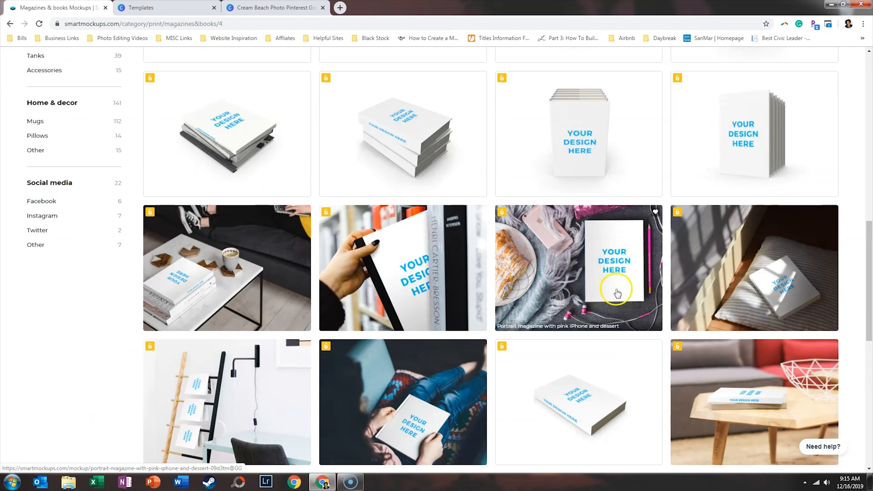
pyautogui.moveTo(618, 282)
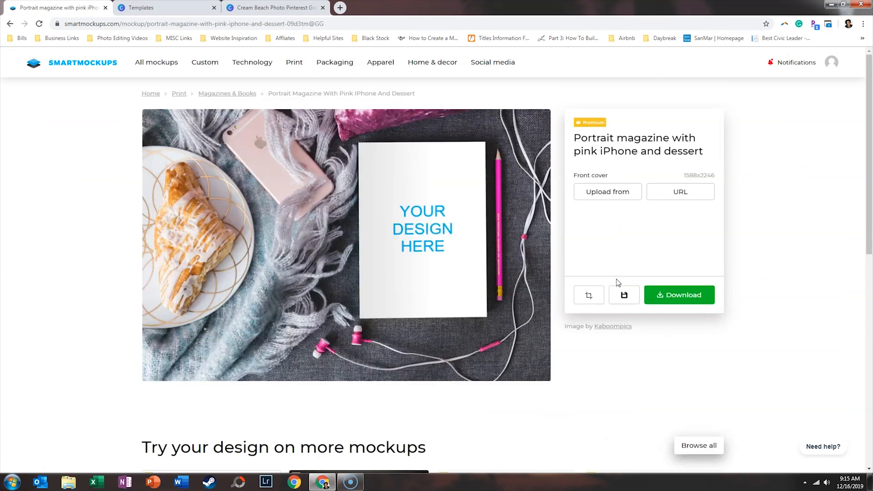
pyautogui.moveTo(625, 252)
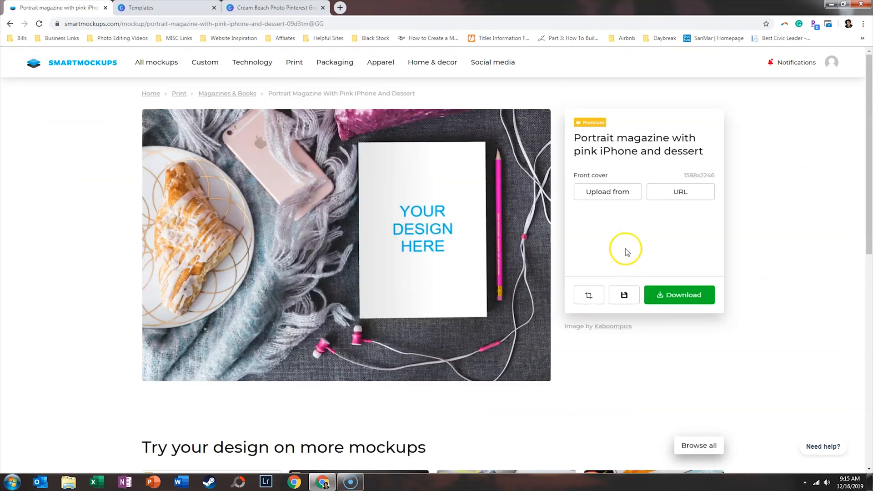
pyautogui.moveTo(640, 234)
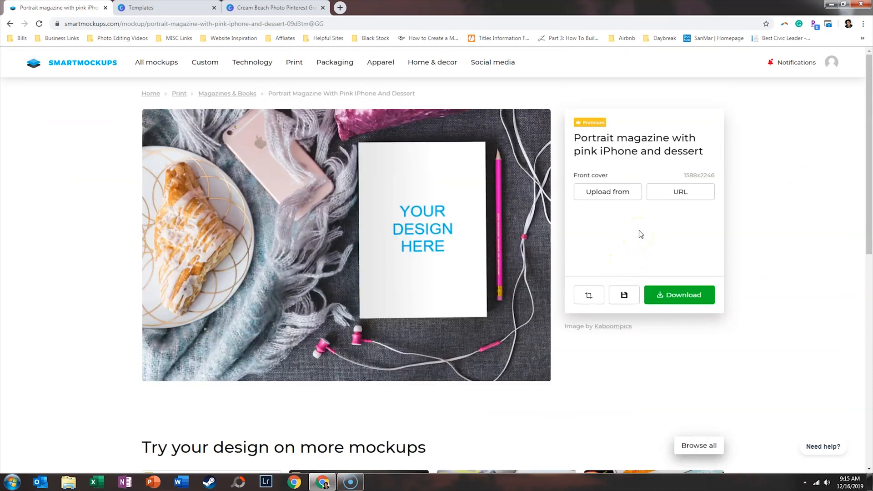
# - Choose Upload from Canva, paste the project link and upload the design onto the cover
pyautogui.click(607, 191)
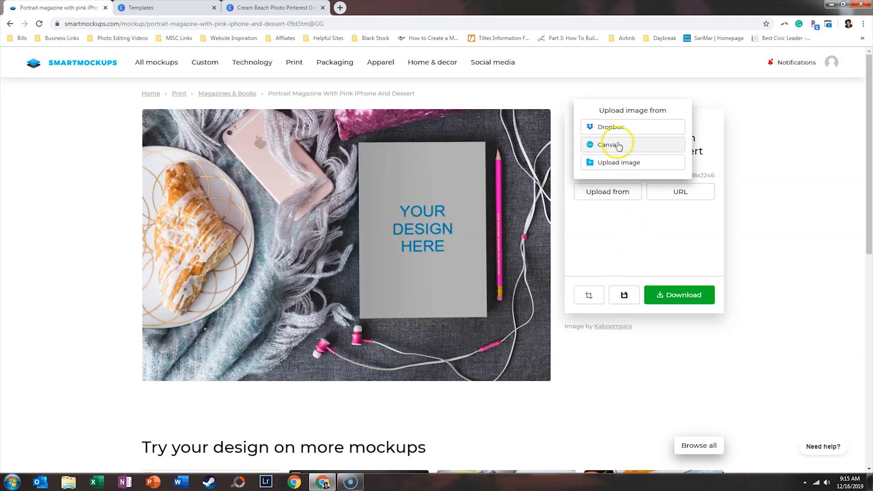
pyautogui.click(608, 145)
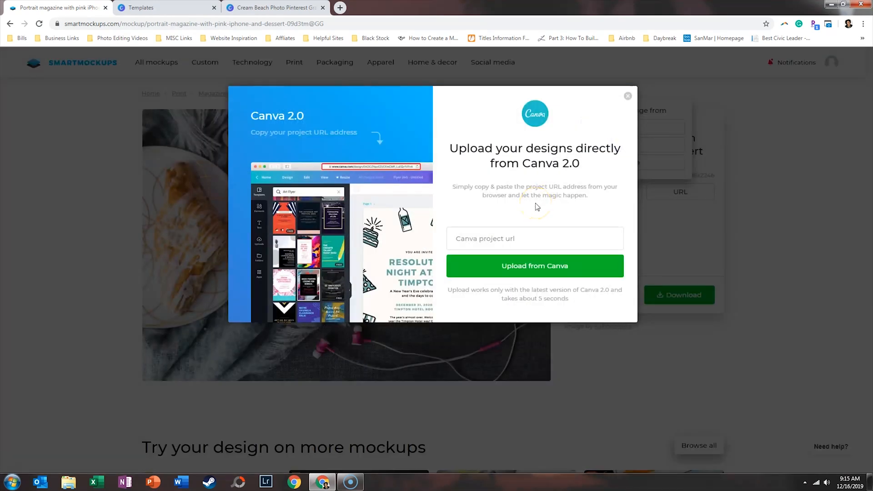
pyautogui.click(535, 265)
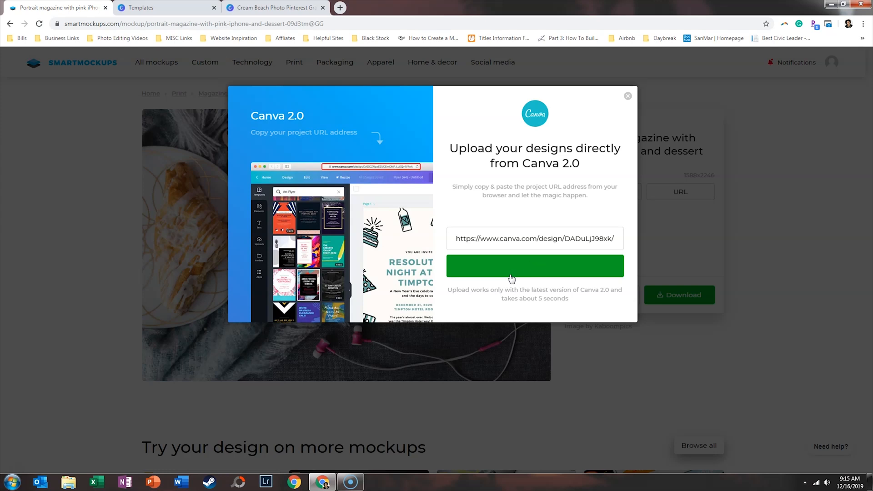
pyautogui.click(535, 265)
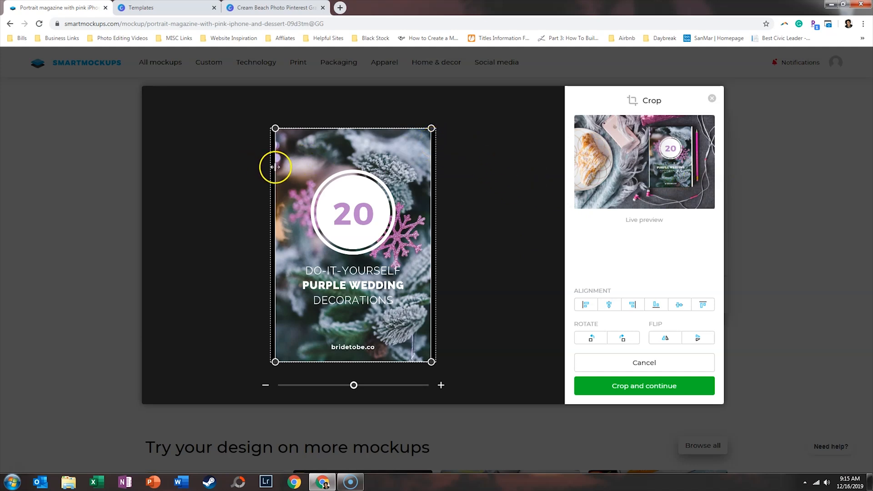
pyautogui.moveTo(283, 374)
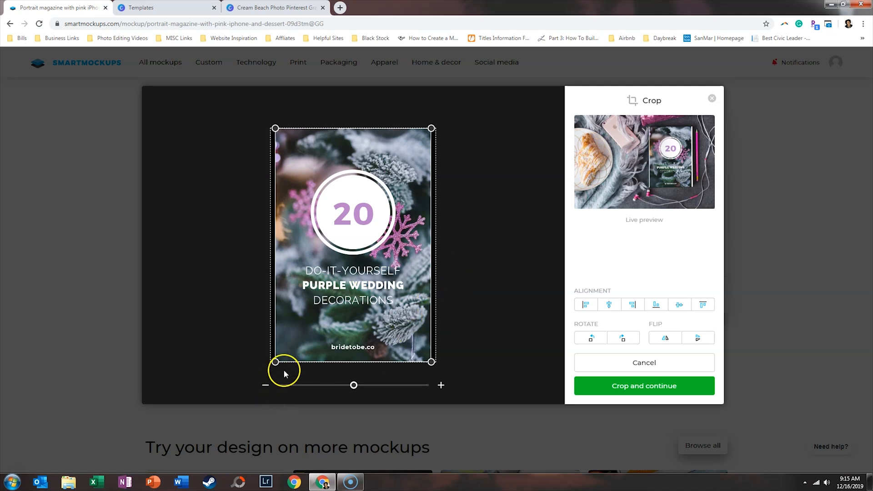
# - Enlarge the crop frame around the wedding design and confirm Crop and continue
pyautogui.moveTo(354, 384); pyautogui.dragTo(359, 384)
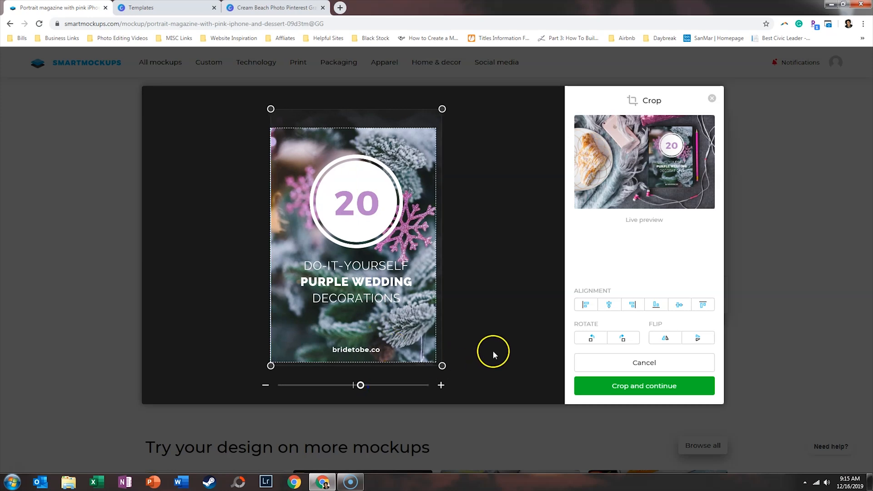
pyautogui.moveTo(361, 384); pyautogui.dragTo(363, 384)
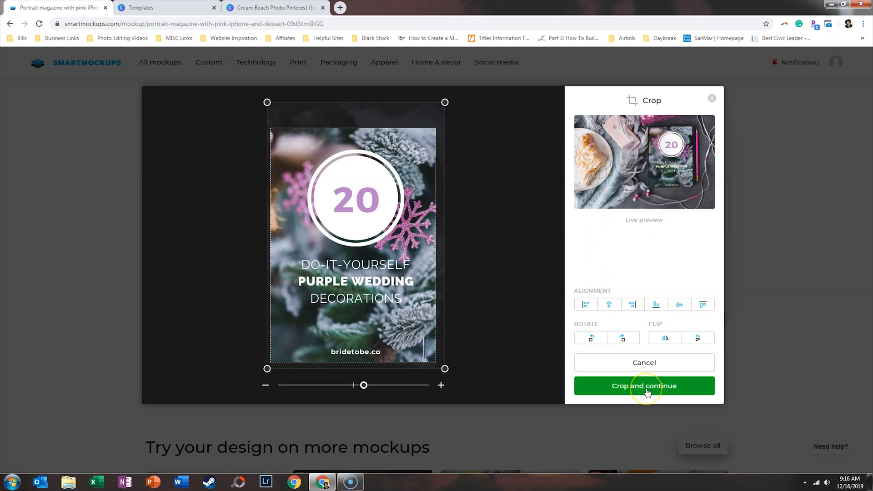
pyautogui.click(644, 385)
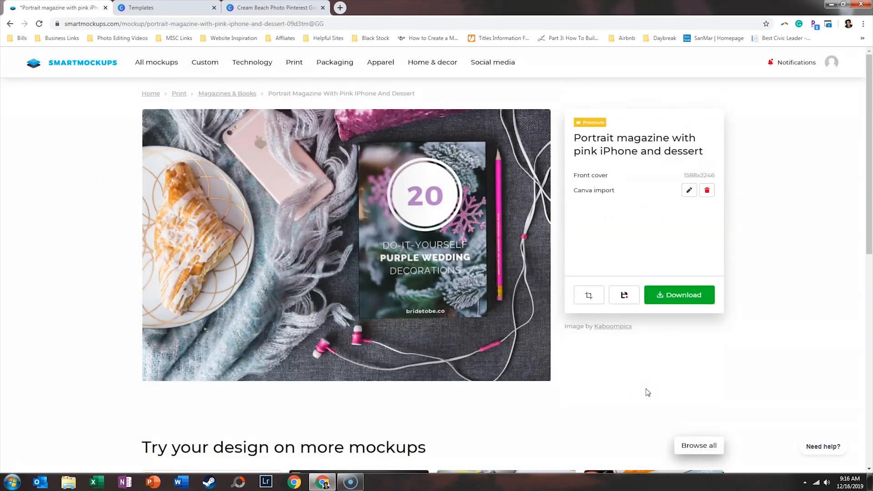
pyautogui.moveTo(644, 392)
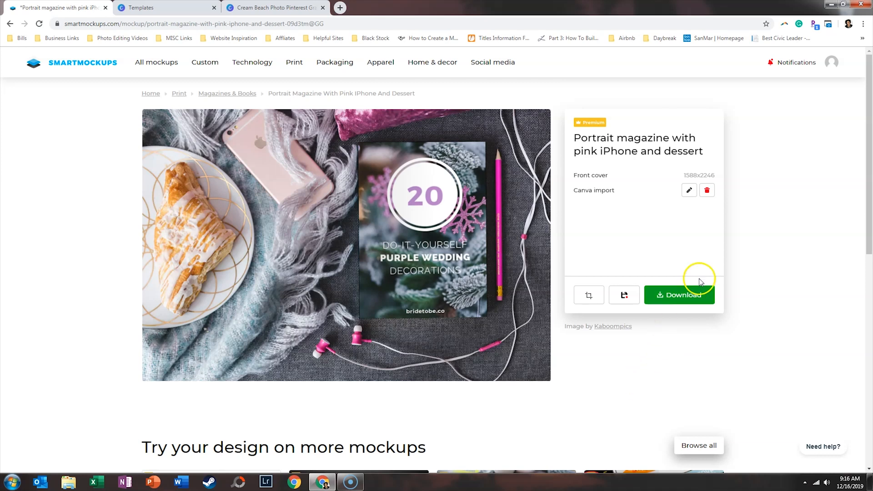
# - Download the magazine mockup at High (1920x1280) quality as a JPG
pyautogui.click(679, 295)
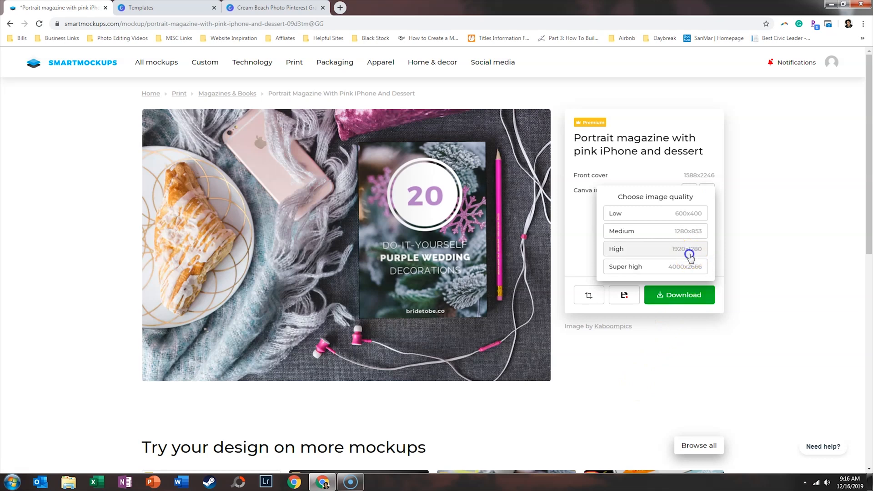
pyautogui.click(689, 248)
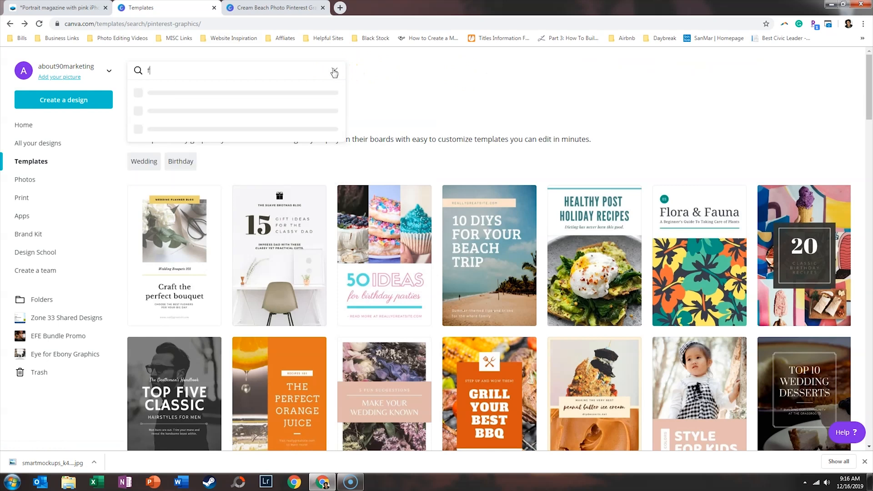
# - Search Facebook Ads templates and start a design from the Chic Salmon Dish ad
pyautogui.write('ace')
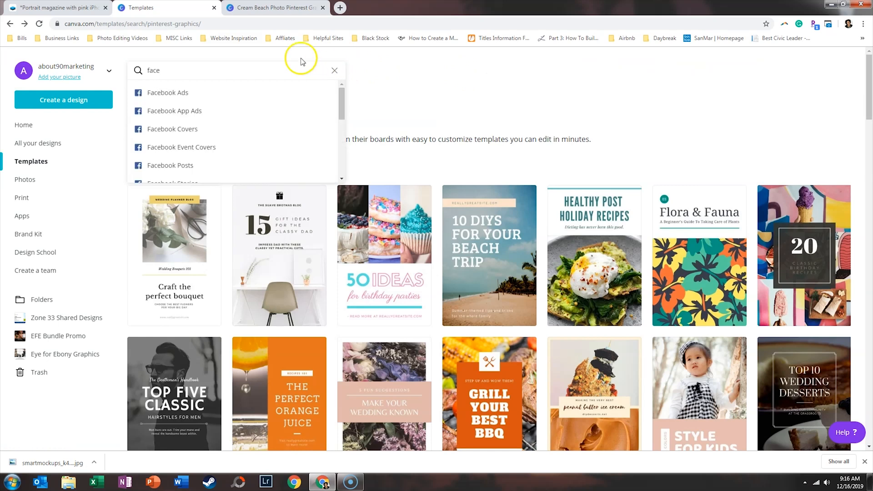
pyautogui.click(167, 93)
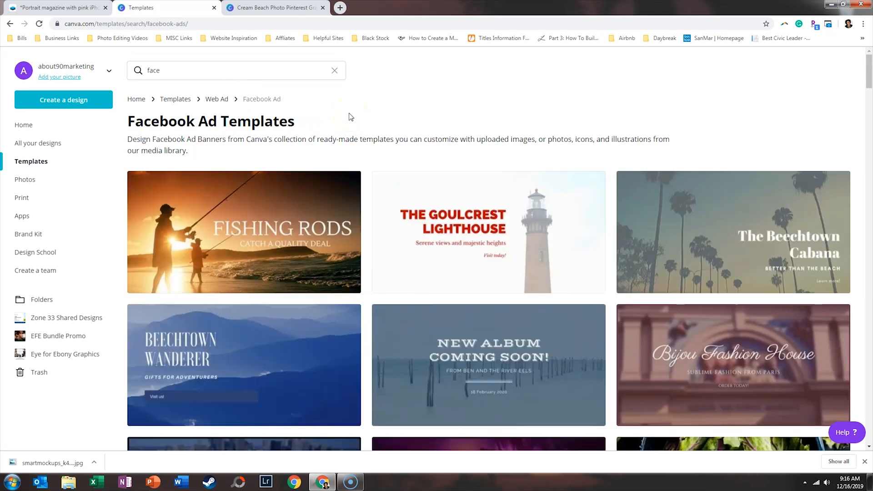
pyautogui.scroll(-3)
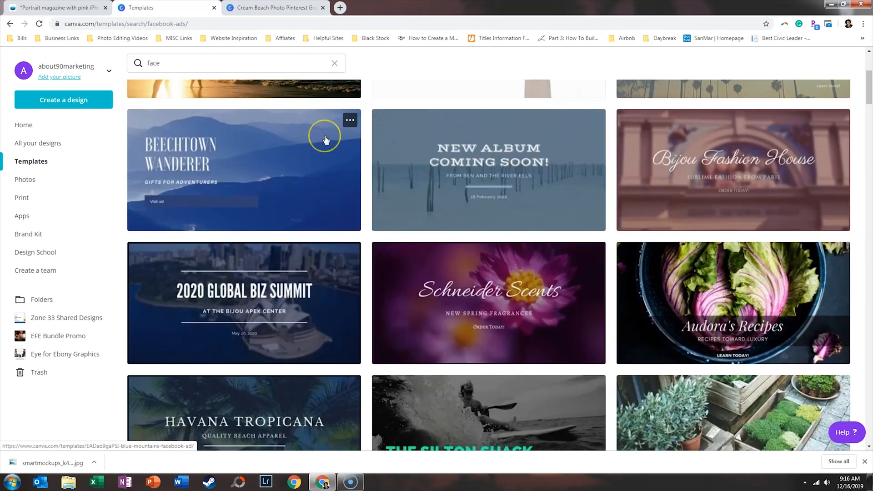
pyautogui.scroll(-3)
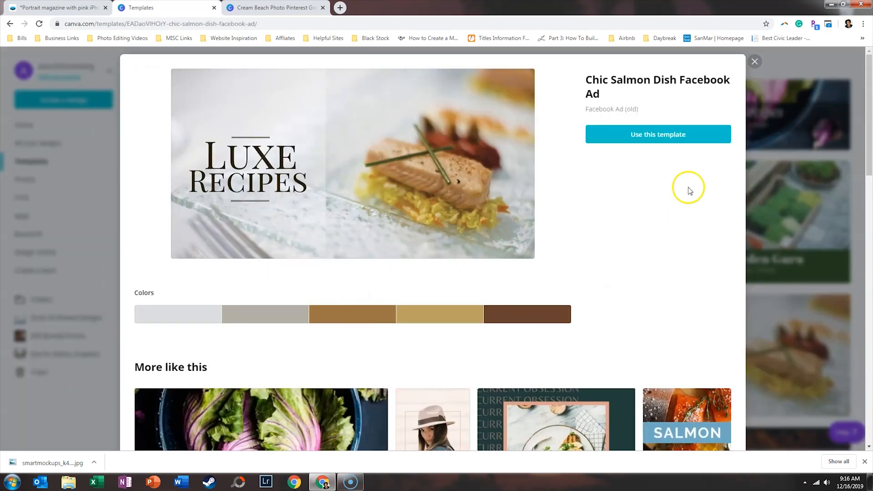
pyautogui.click(658, 135)
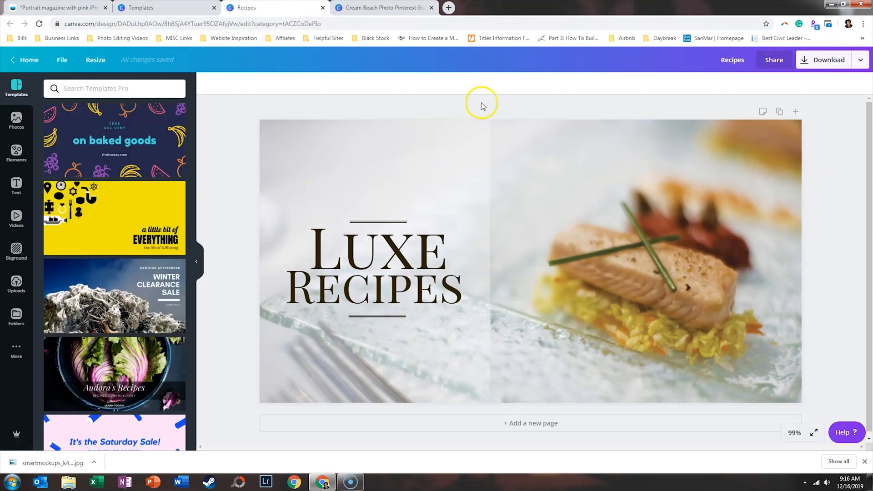
pyautogui.moveTo(205, 283)
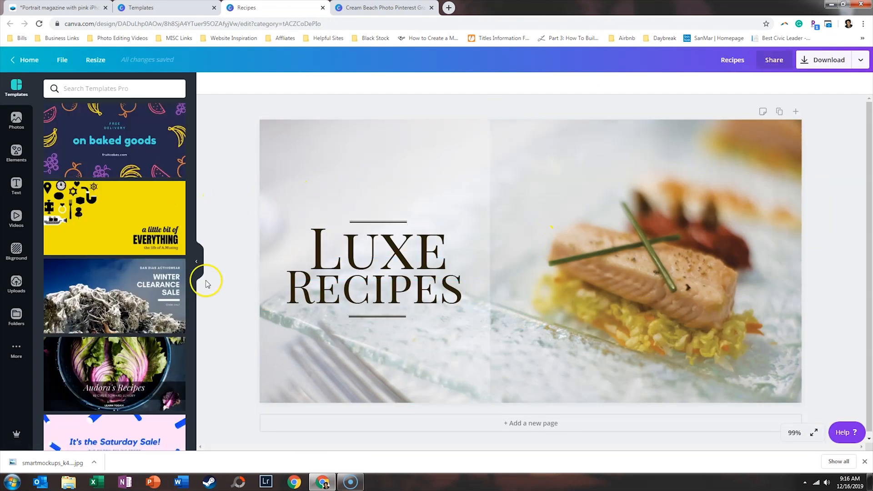
# - Scroll the new 'Luxe Recipes' design and bring up the Uploads panel
pyautogui.scroll(-3)
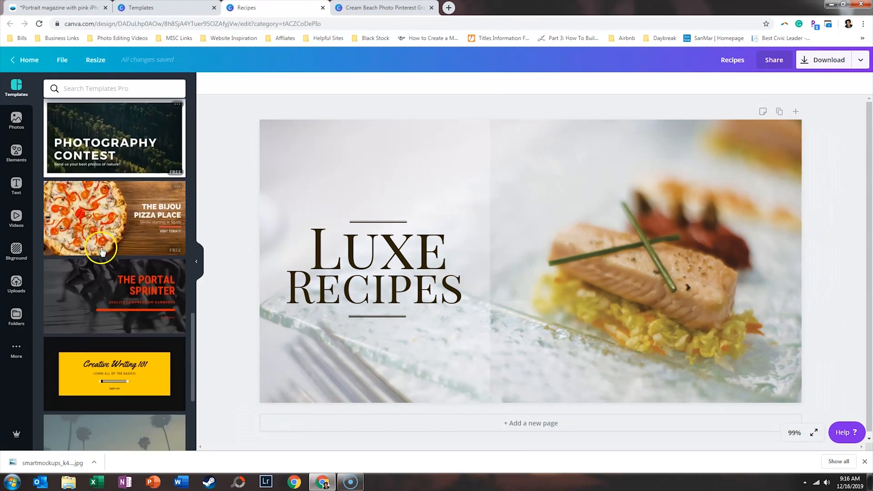
pyautogui.scroll(-3)
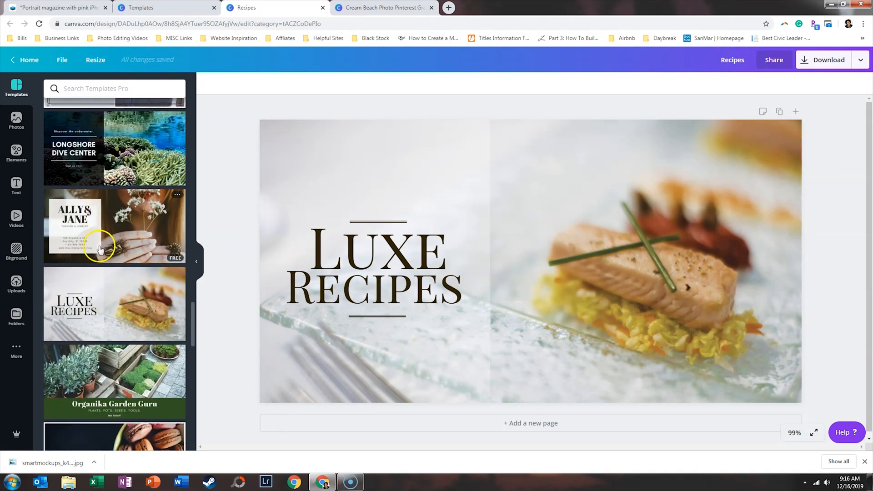
pyautogui.click(16, 282)
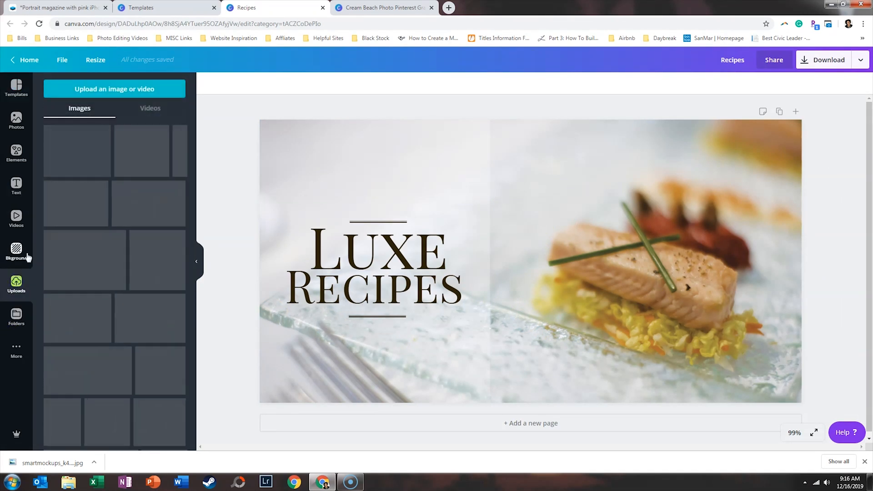
# - Upload the smartmockups JPG, finding it by typing 'sm' in the Open dialog
pyautogui.click(113, 89)
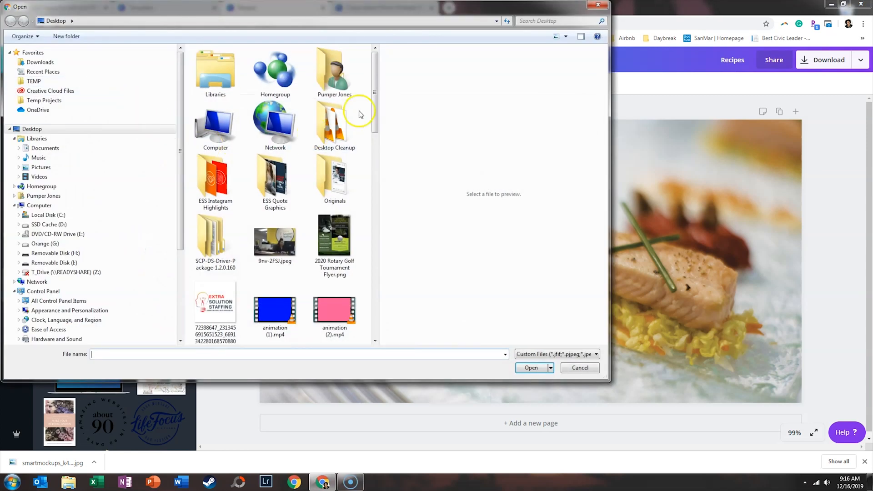
pyautogui.write('sm')
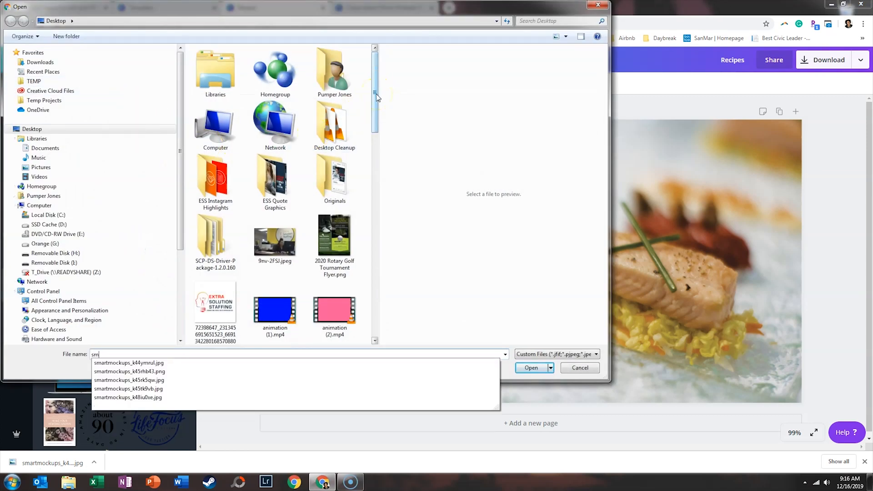
pyautogui.scroll(-3)
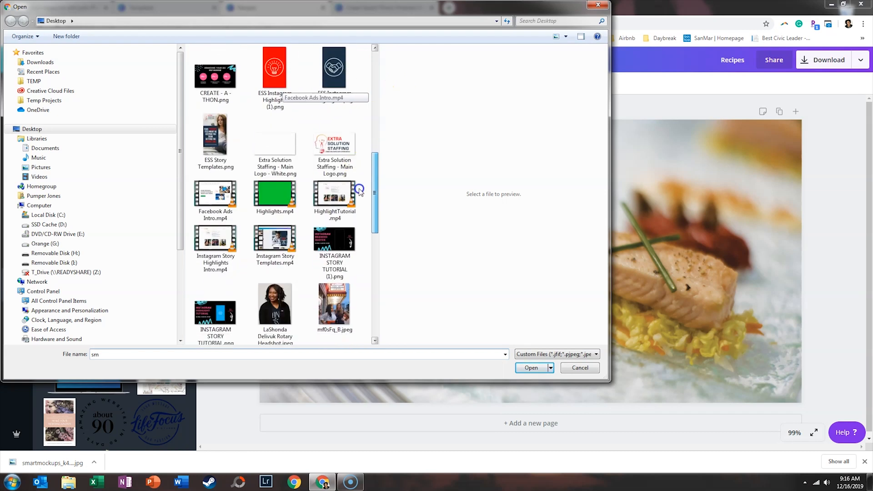
pyautogui.scroll(-3)
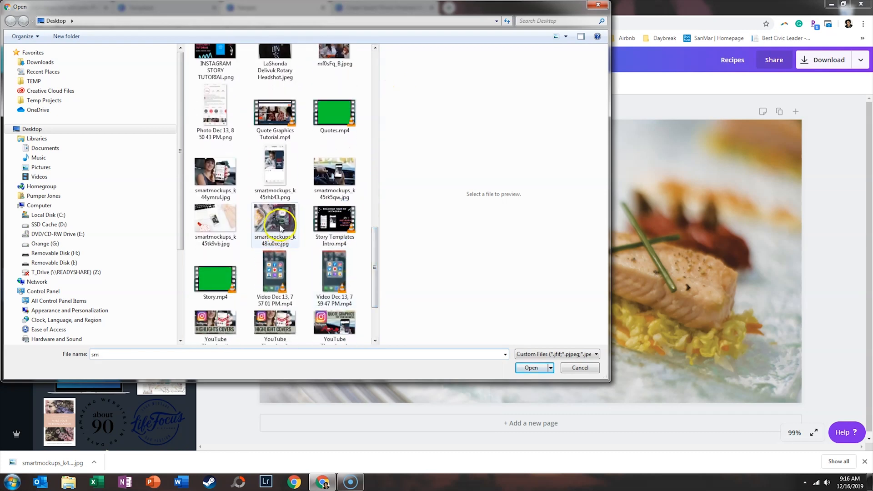
pyautogui.click(580, 367)
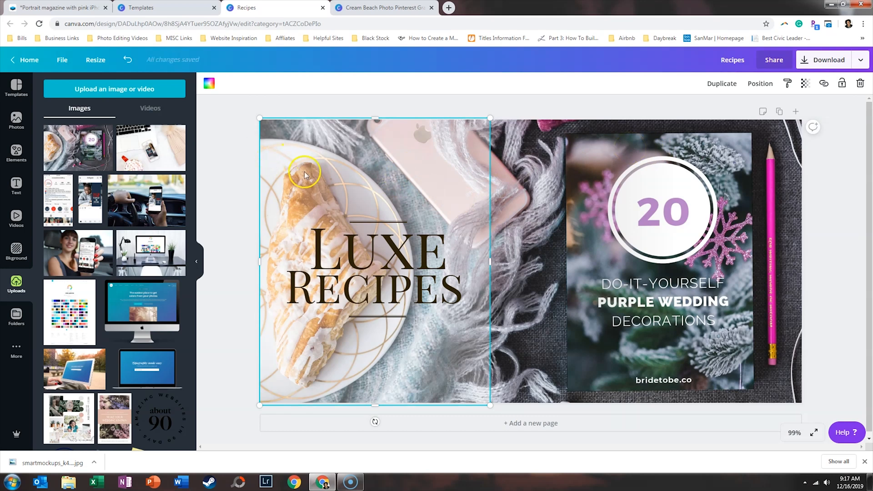
# - Raise the left pastry photo's transparency to about 89 so it sits pale behind the title
pyautogui.click(806, 83)
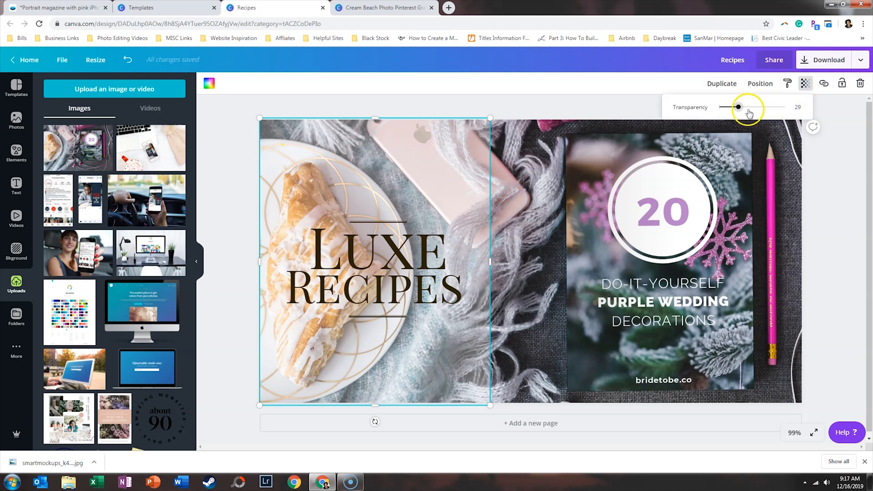
pyautogui.moveTo(737, 107); pyautogui.dragTo(768, 116)
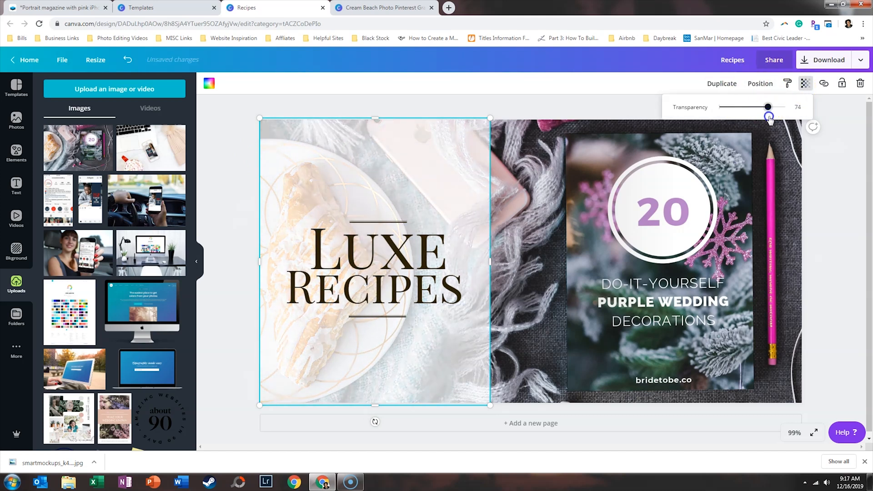
pyautogui.moveTo(769, 117); pyautogui.dragTo(779, 116)
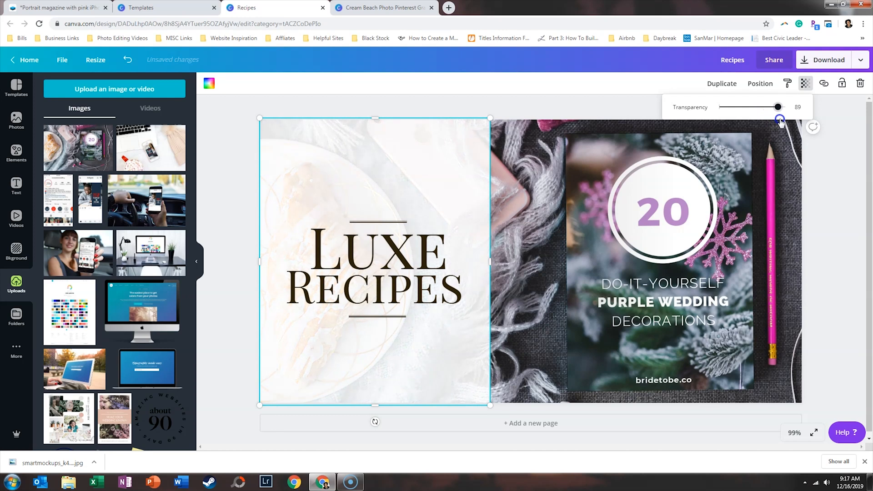
pyautogui.moveTo(777, 107); pyautogui.dragTo(772, 108)
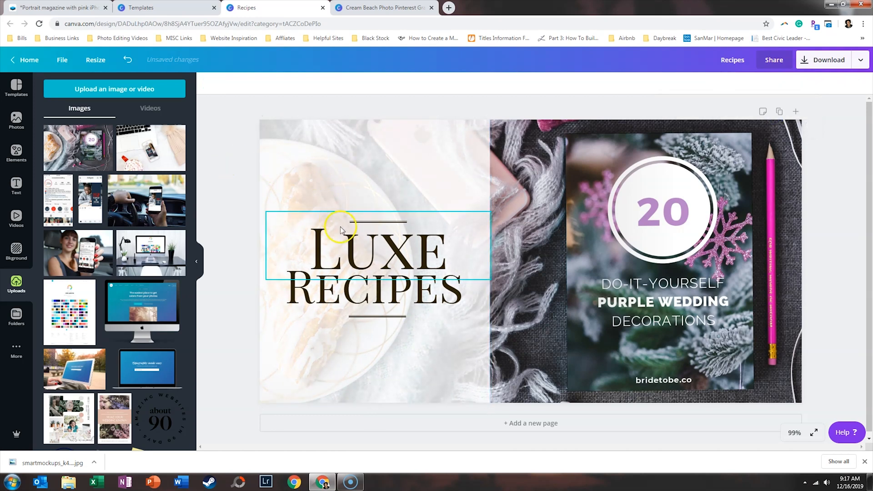
pyautogui.click(341, 229)
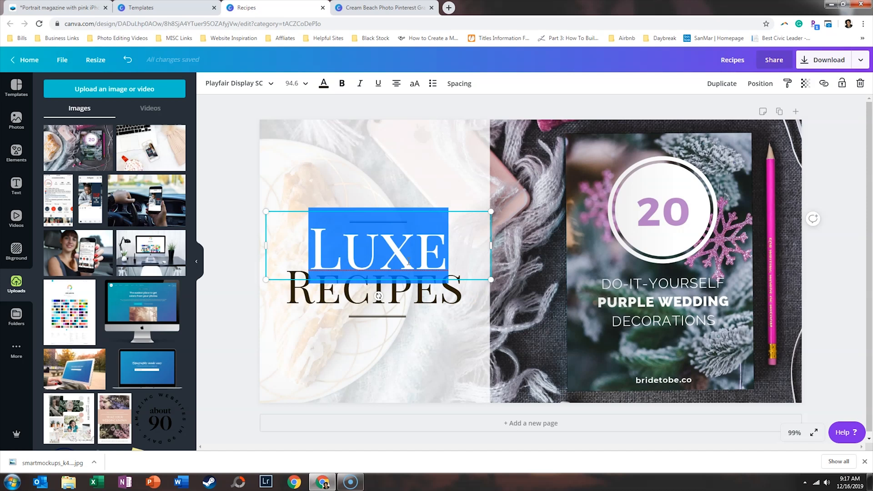
# - Replace the heading with 'FOR BRIDES' and drop its line height to about 0.74
pyautogui.write('FOR')
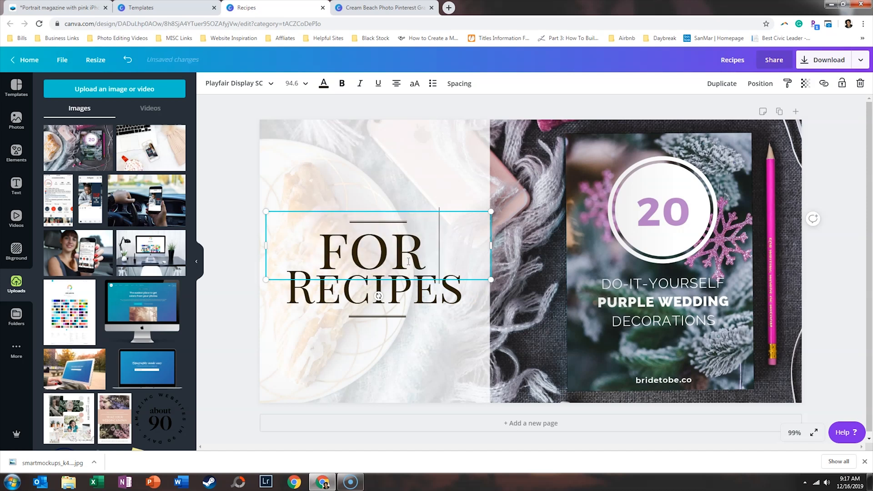
pyautogui.write('BRIDES')
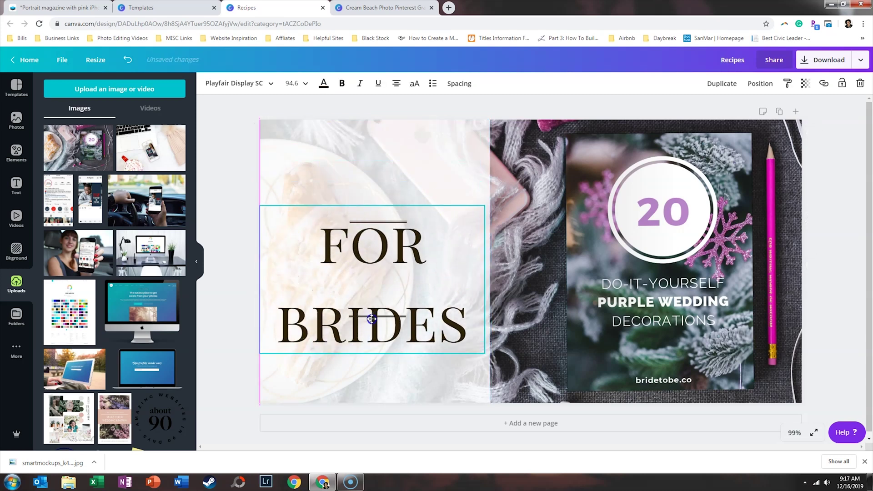
pyautogui.click(459, 83)
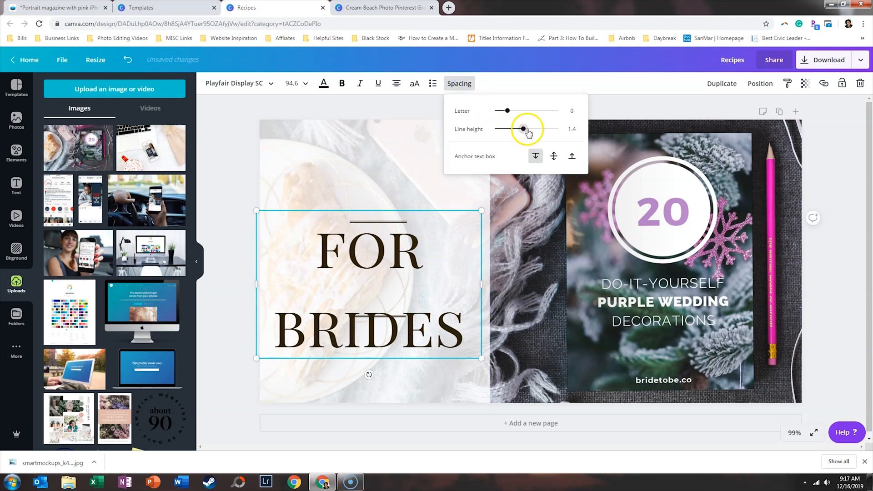
pyautogui.moveTo(522, 128); pyautogui.dragTo(500, 128)
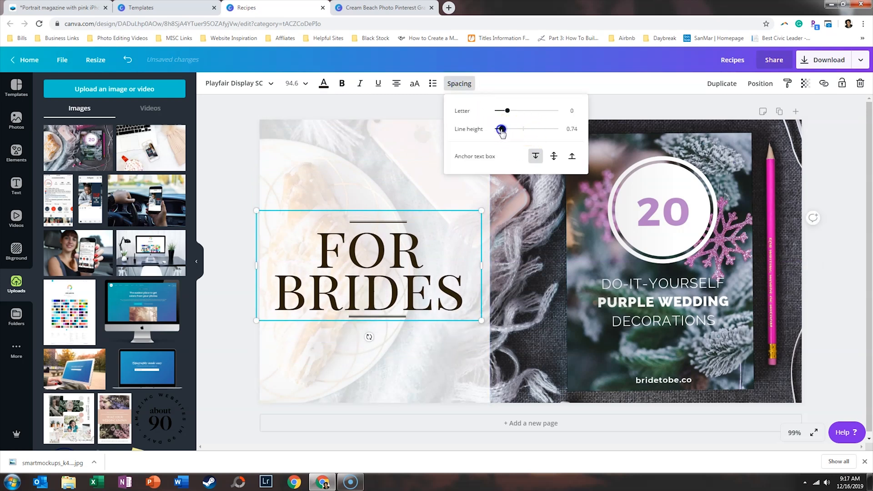
pyautogui.click(390, 277)
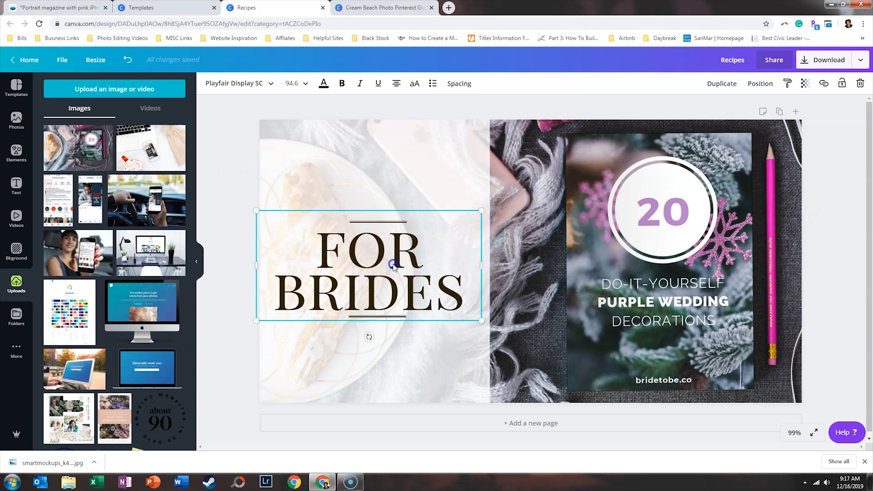